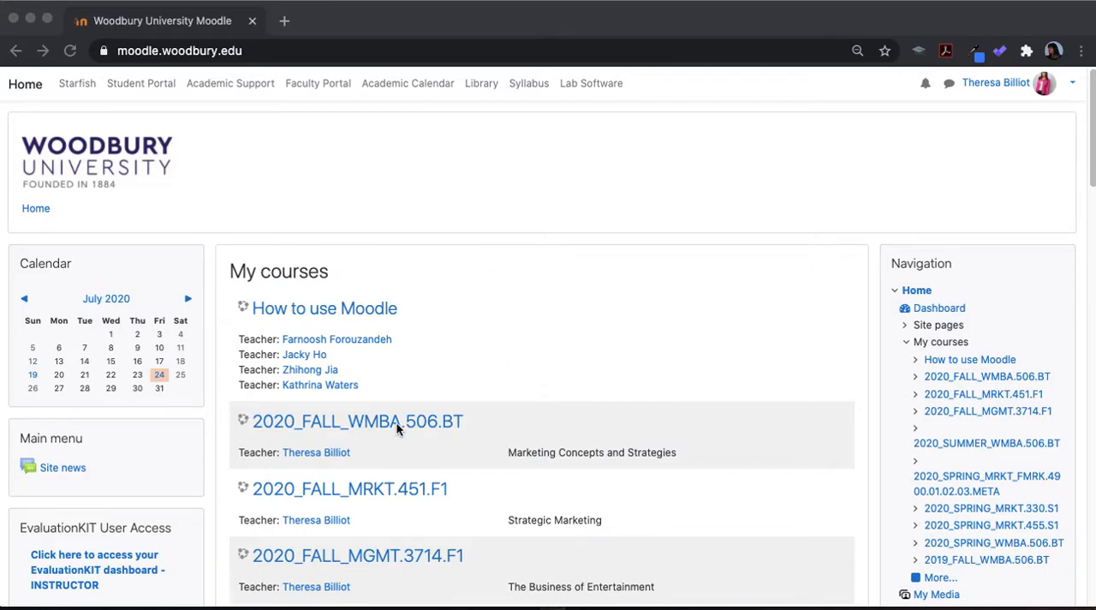
- Enter the 2020_FALL_WMBA.506.BT course from the dashboard and go to its Announcements forum
{"action": "left_click", "coordinate": [357, 421]}
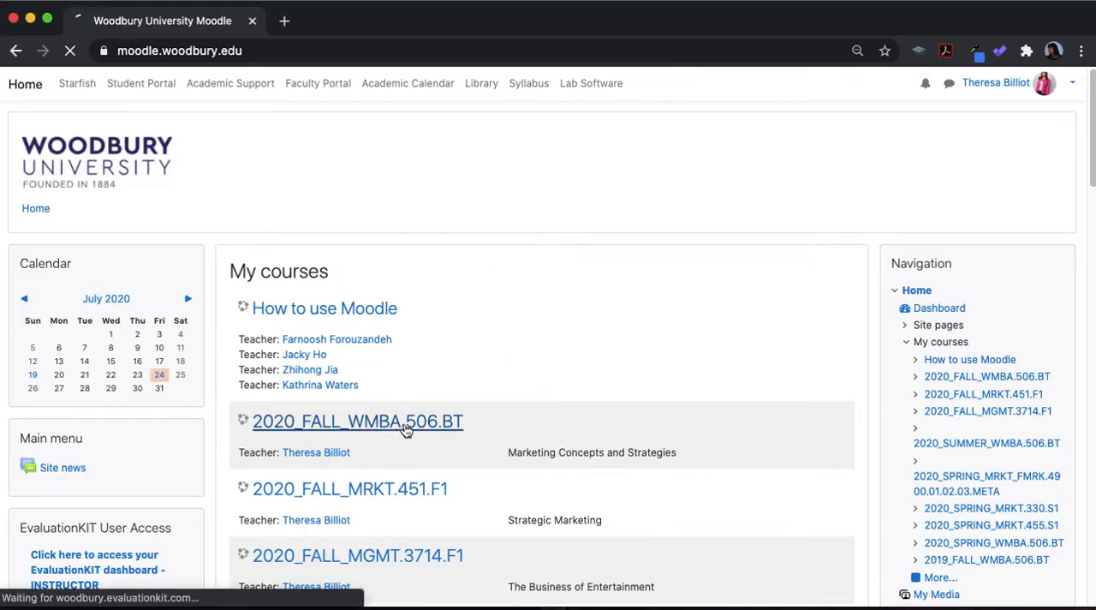
{"action": "left_click", "coordinate": [357, 421]}
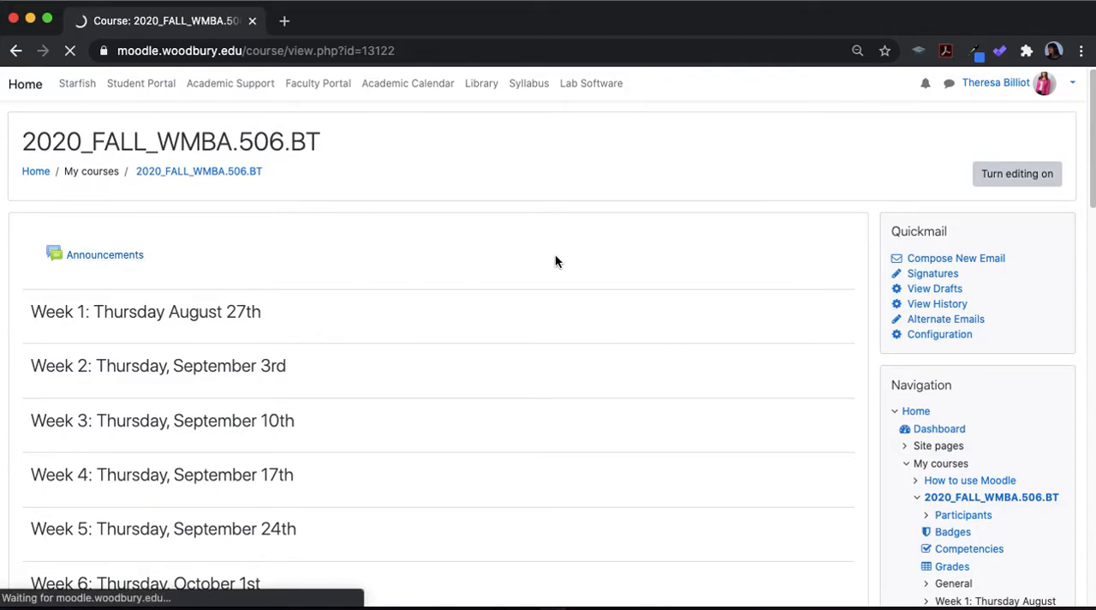
{"action": "left_click", "coordinate": [104, 254]}
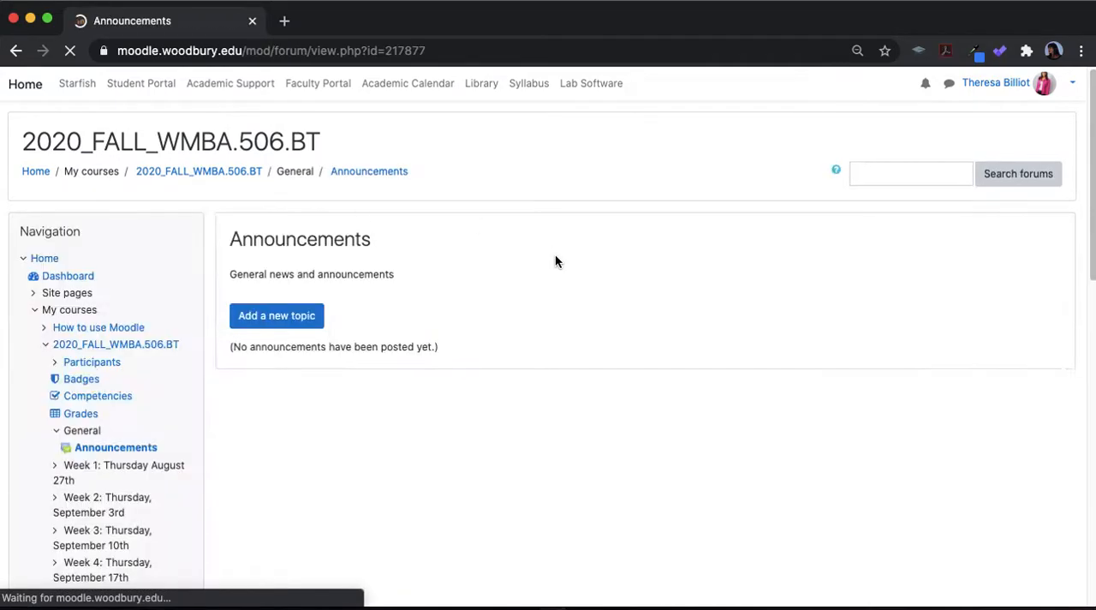
- Write a new 'Week 4 Notice' announcement about when week 4 content appears and submit it
{"action": "left_click", "coordinate": [276, 315]}
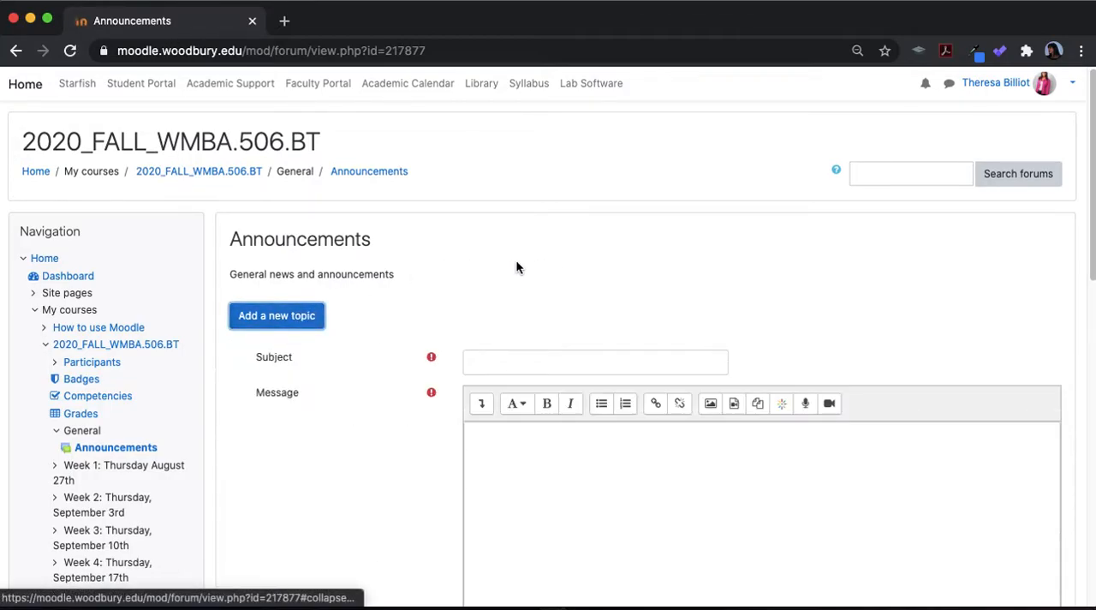
{"action": "type", "text": "Week 4"}
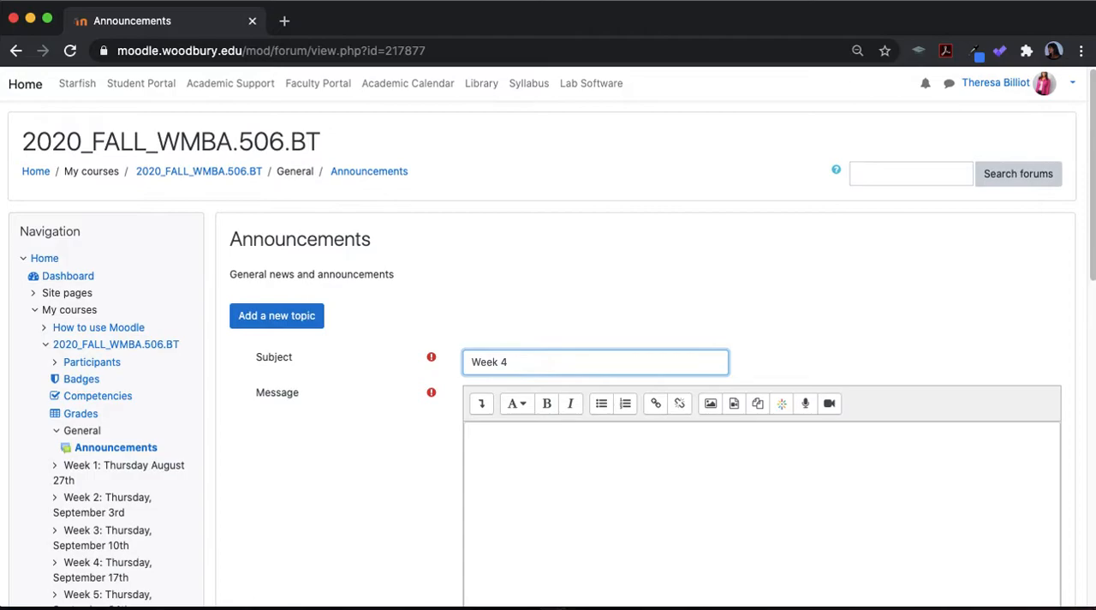
{"action": "type", "text": "Notice"}
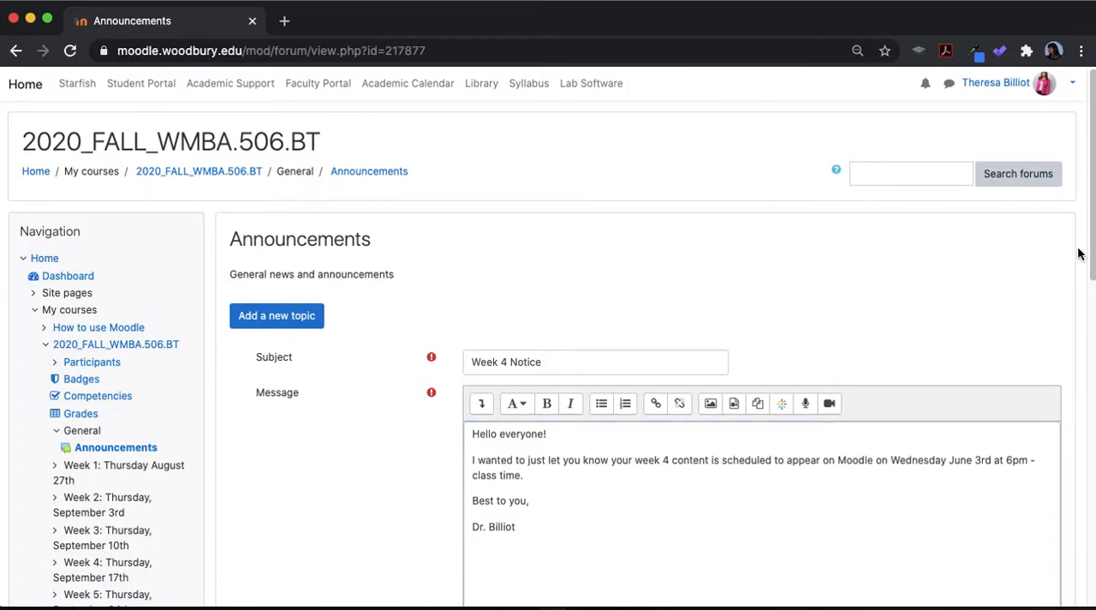
{"action": "scroll", "scroll_direction": "down", "scroll_amount": 3}
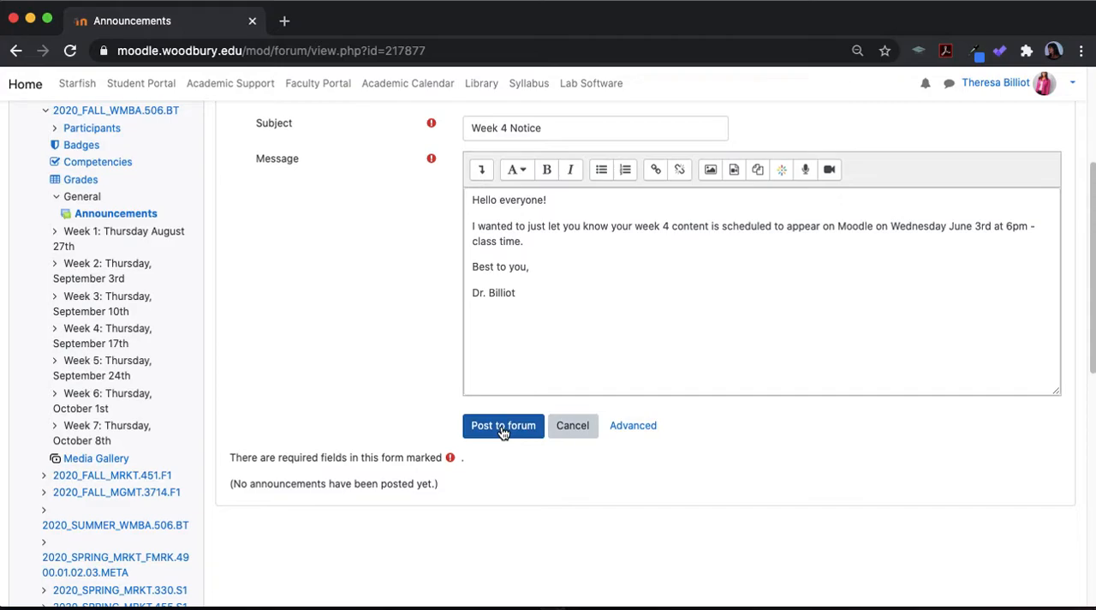
{"action": "left_click", "coordinate": [502, 425]}
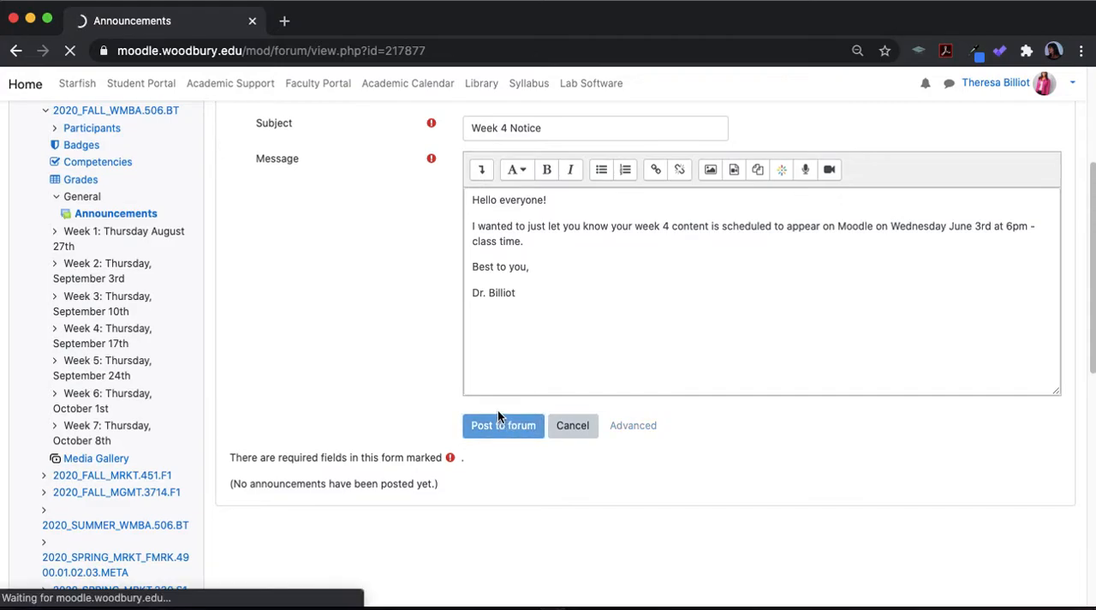
- Post the Week 4 Notice announcement so it appears in the discussion list
{"action": "left_click", "coordinate": [503, 425]}
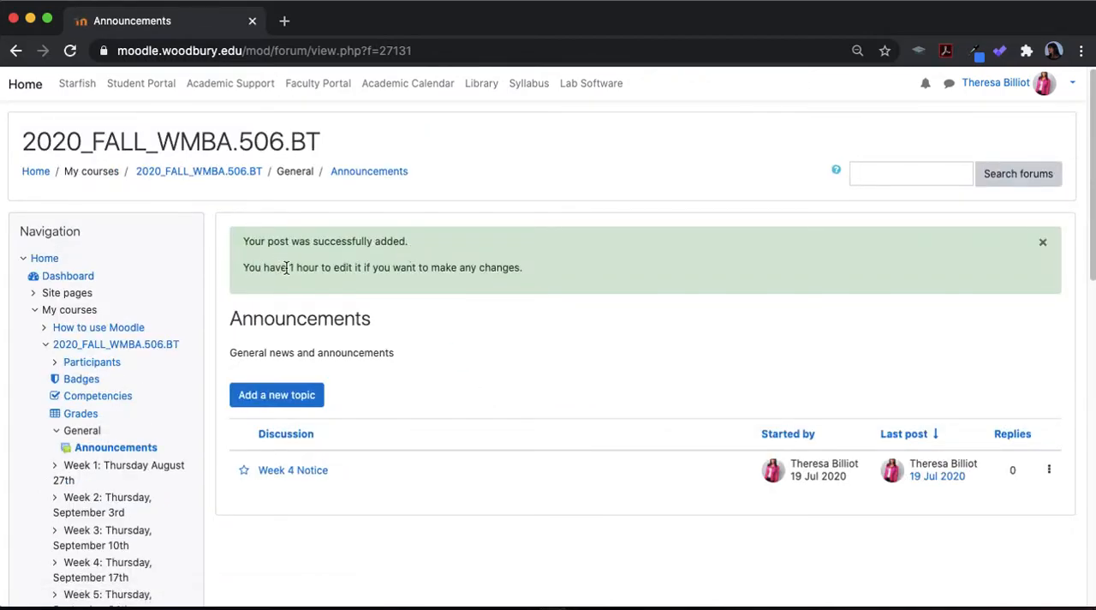
{"action": "mouse_move", "coordinate": [389, 287]}
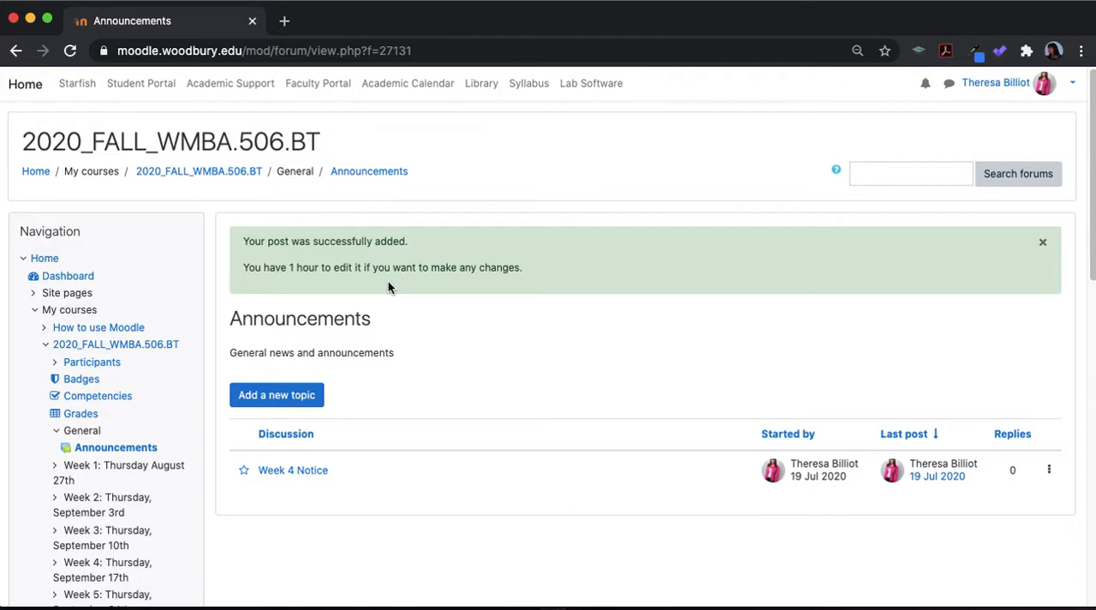
{"action": "mouse_move", "coordinate": [300, 463]}
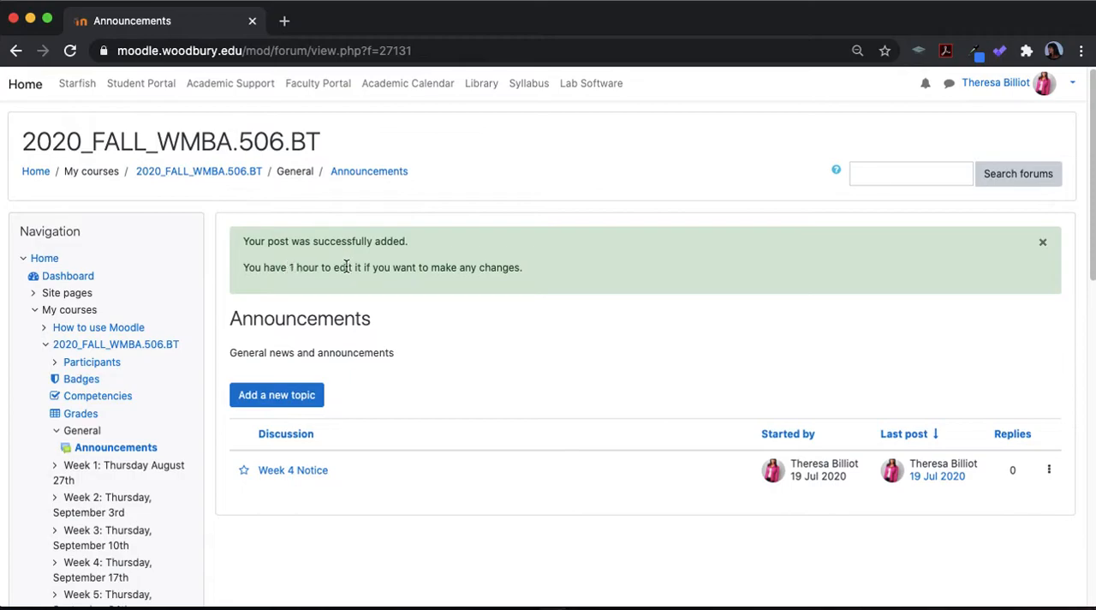
{"action": "mouse_move", "coordinate": [428, 414]}
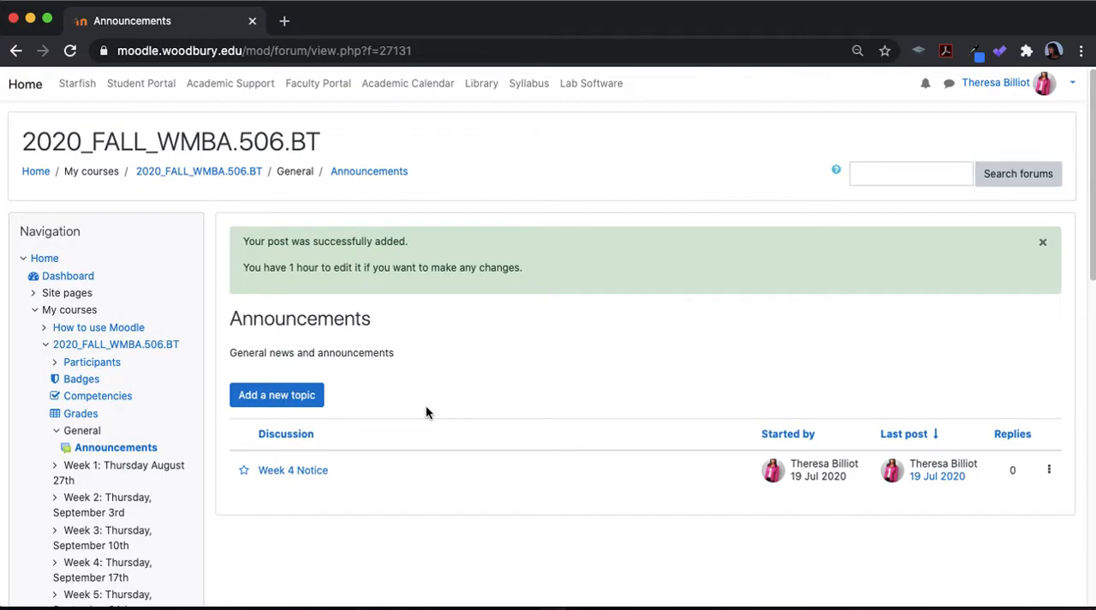
{"action": "mouse_move", "coordinate": [293, 469]}
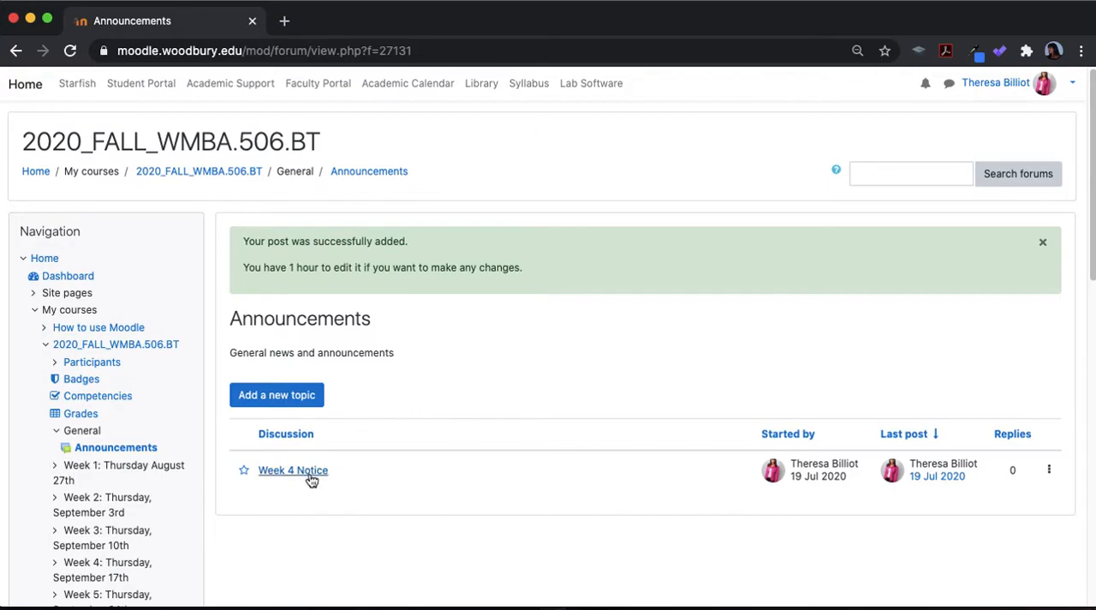
{"action": "mouse_move", "coordinate": [342, 458]}
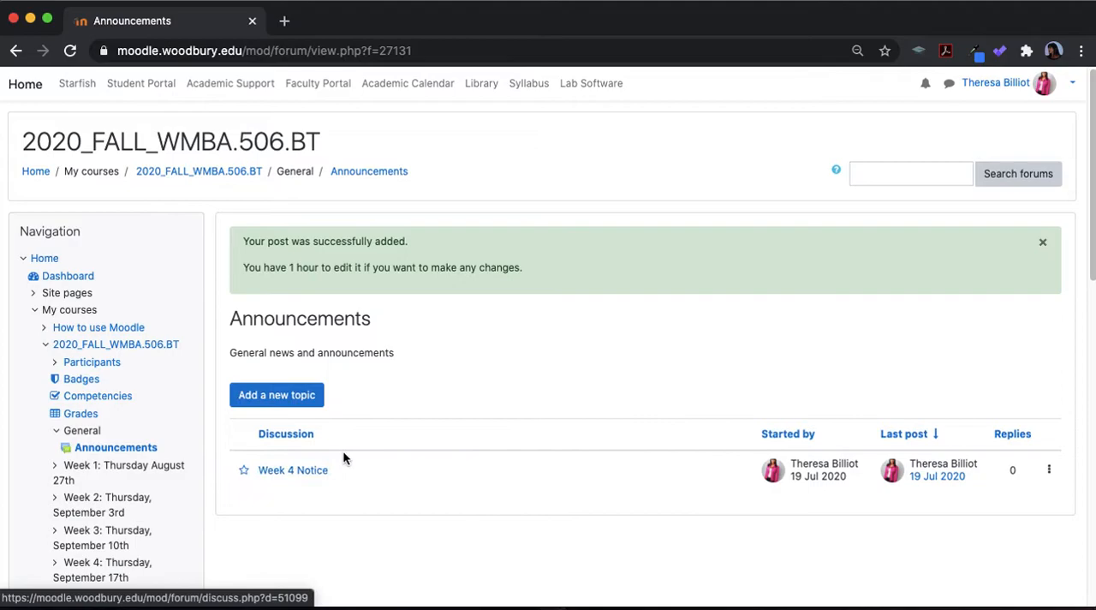
- Open the Week 4 Notice discussion, edit the post, and save the changes
{"action": "left_click", "coordinate": [292, 470]}
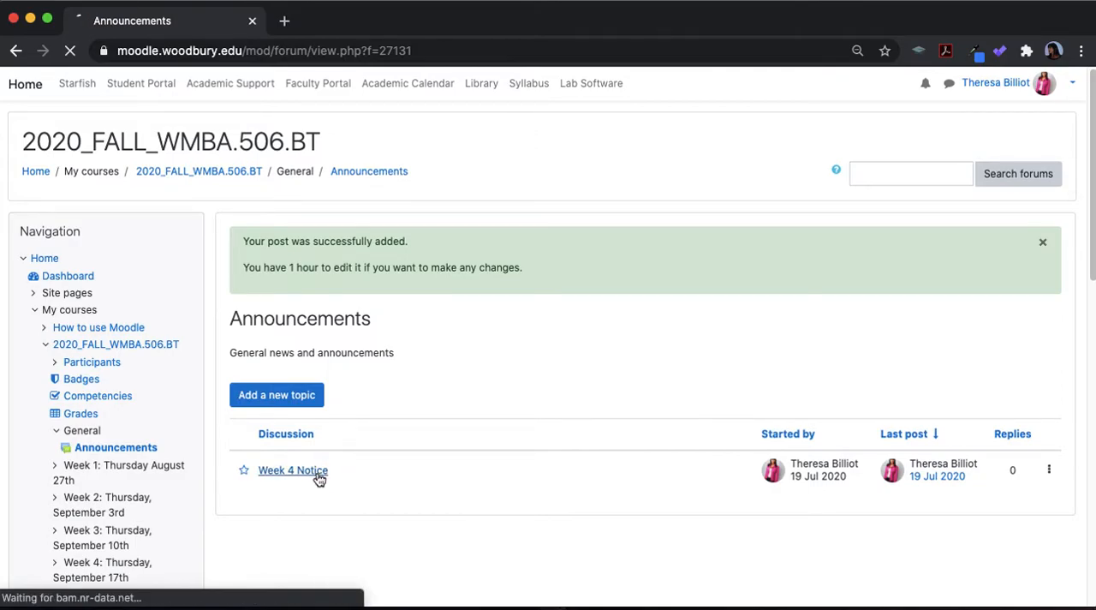
{"action": "left_click", "coordinate": [293, 469]}
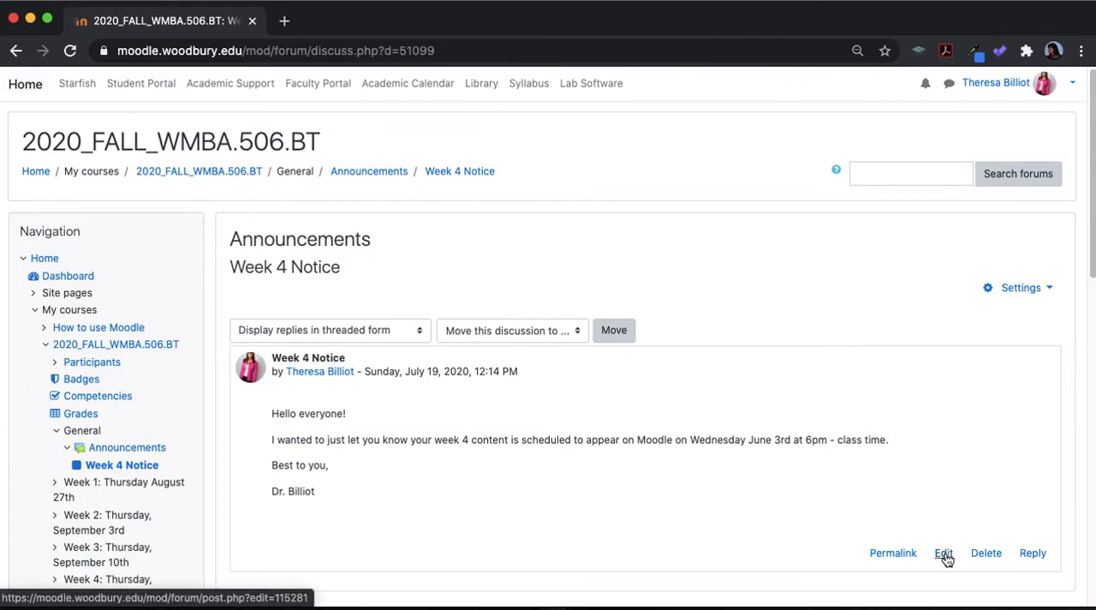
{"action": "left_click", "coordinate": [943, 552]}
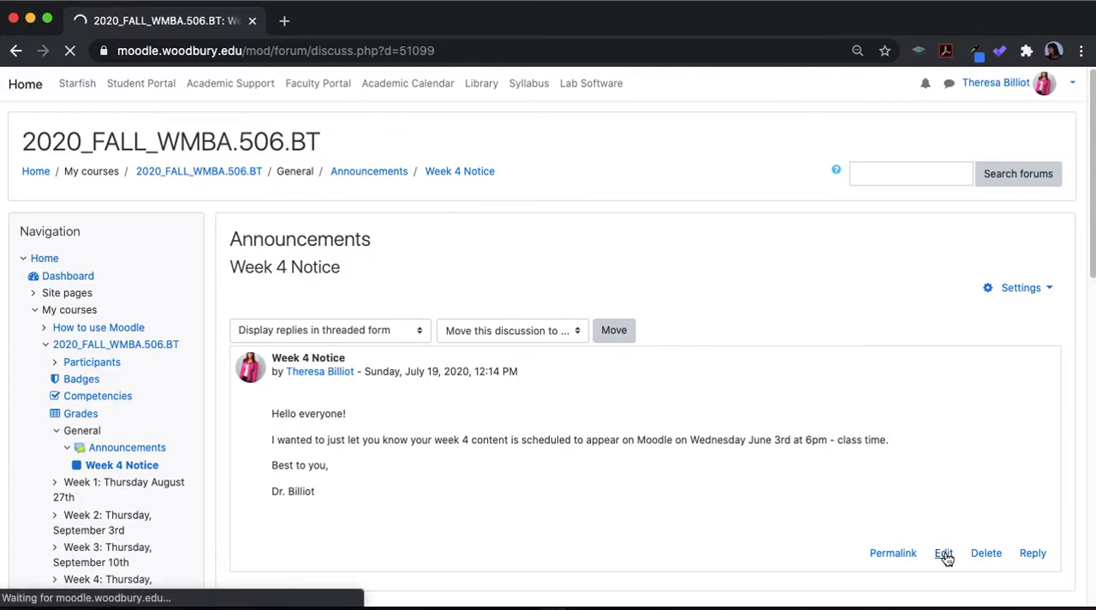
{"action": "left_click", "coordinate": [943, 552]}
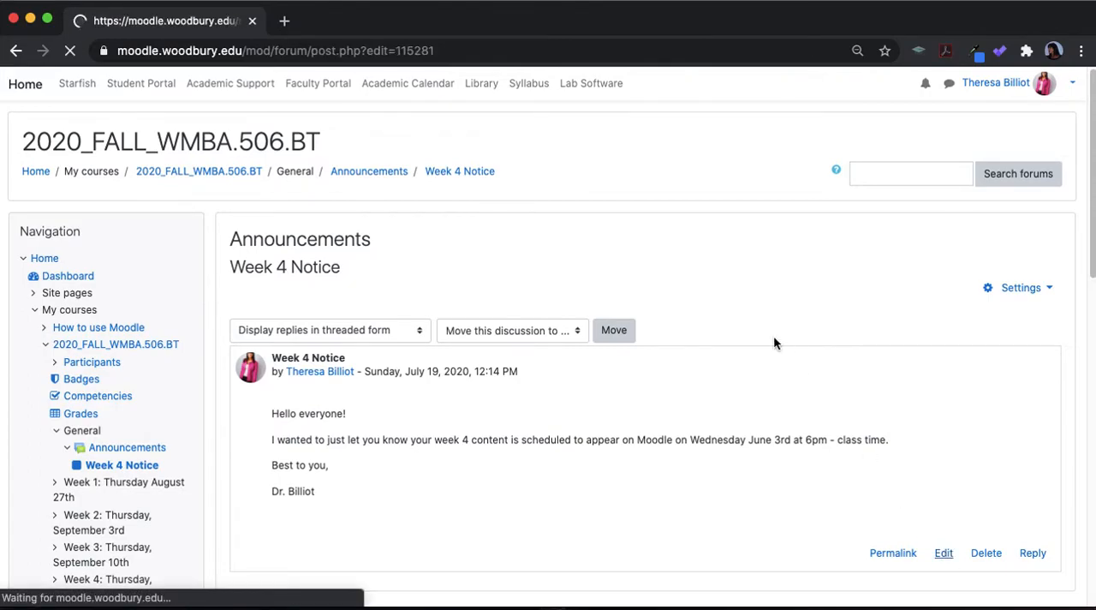
{"action": "left_click", "coordinate": [943, 553]}
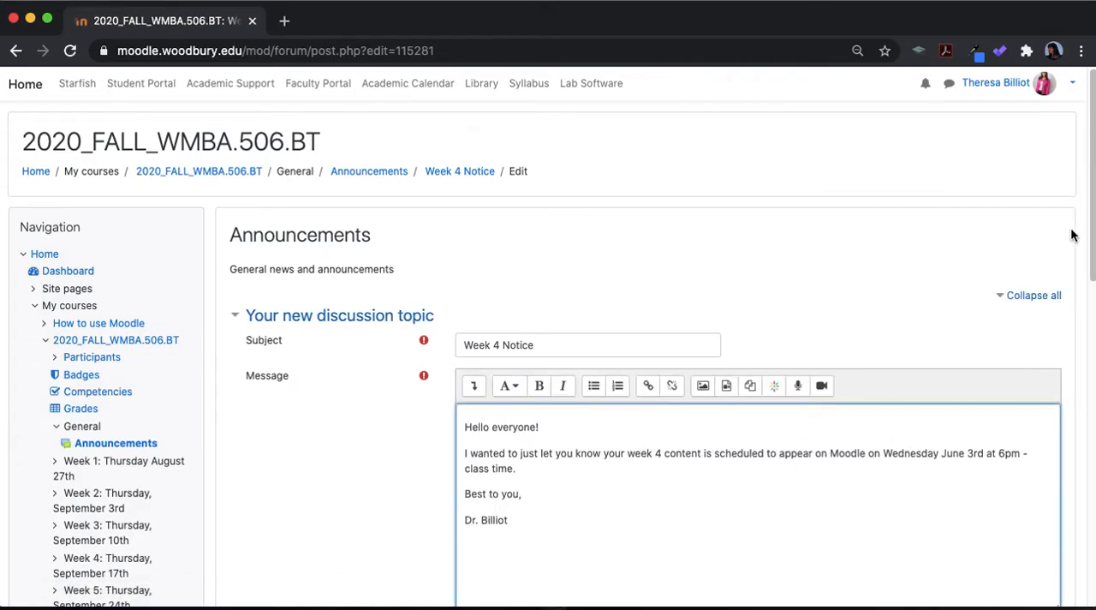
{"action": "scroll", "scroll_direction": "down", "scroll_amount": 3}
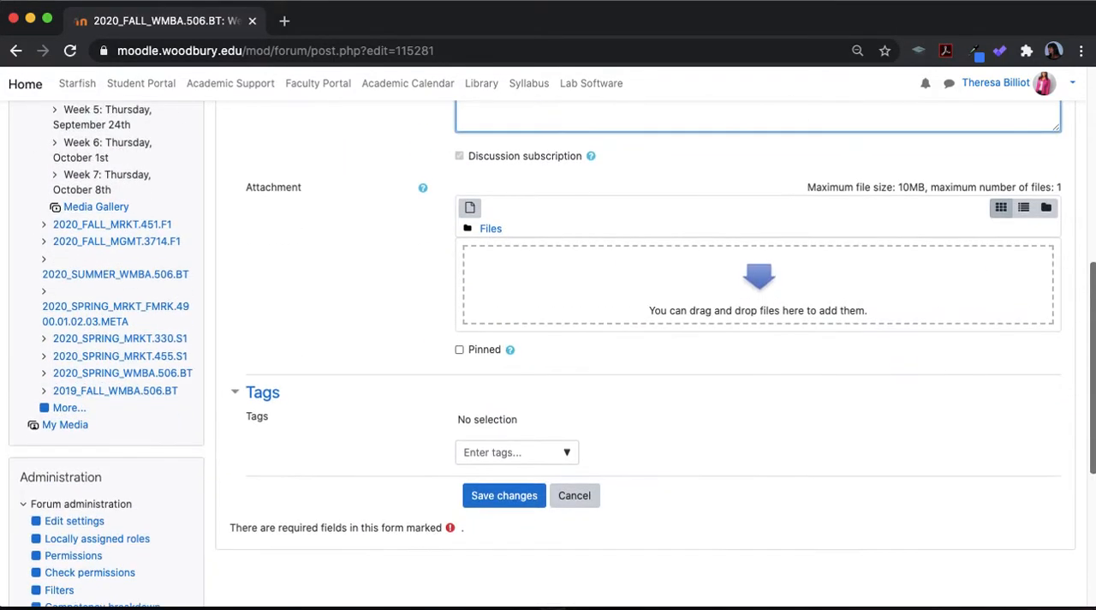
{"action": "left_click", "coordinate": [504, 495]}
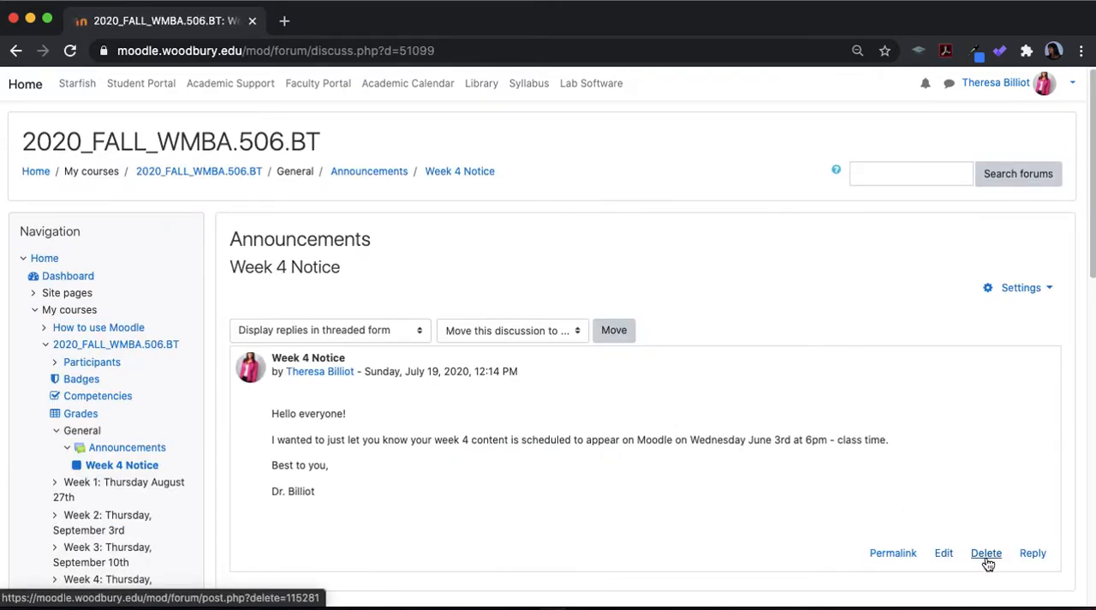
- Delete the Week 4 Notice post and confirm the deletion
{"action": "left_click", "coordinate": [986, 552]}
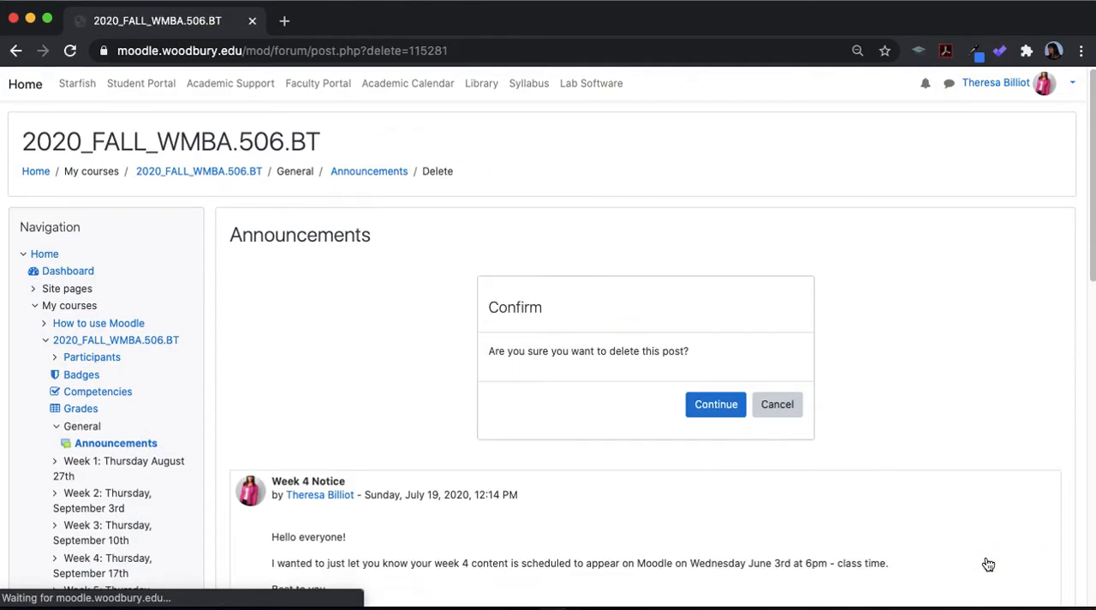
{"action": "left_click", "coordinate": [716, 403]}
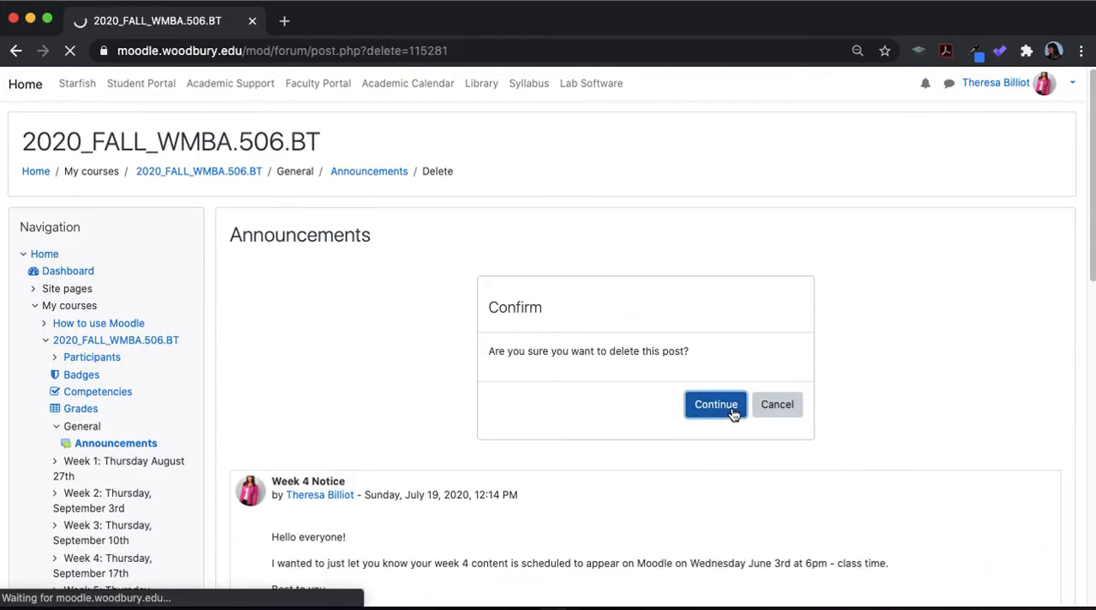
{"action": "left_click", "coordinate": [716, 404]}
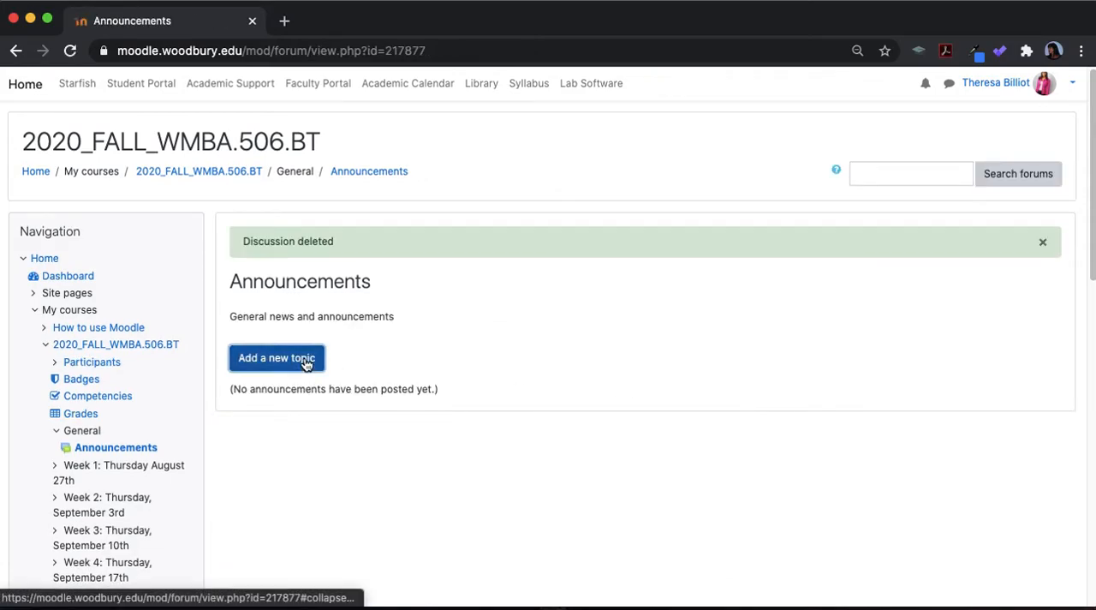
- Start a new topic with subject 'Week 4 Notice' and its week 4 message
{"action": "left_click", "coordinate": [276, 358]}
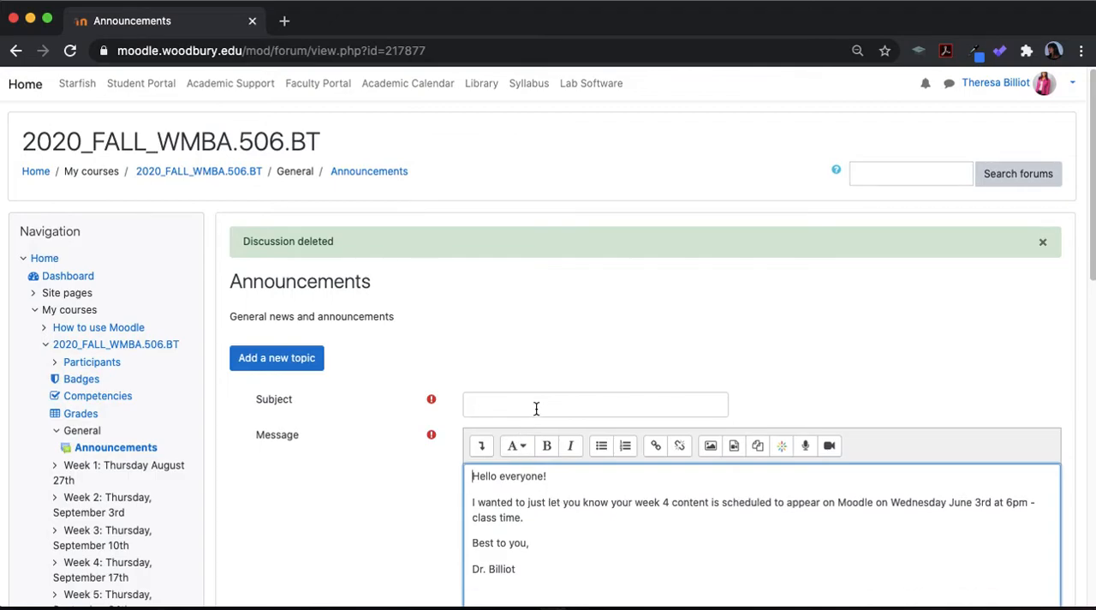
{"action": "type", "text": "Wee 4 U"}
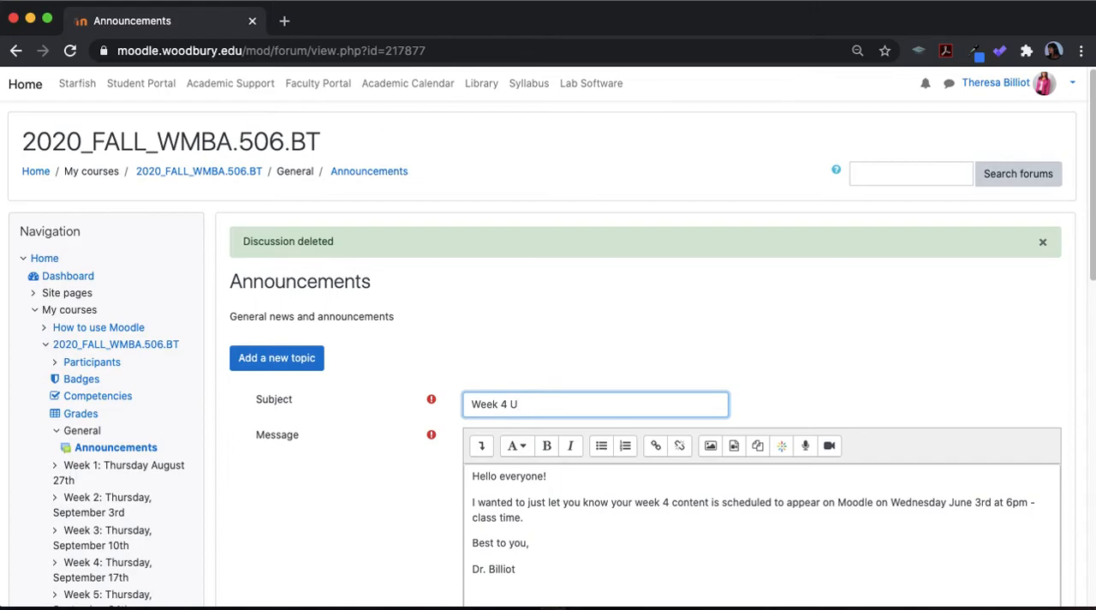
{"action": "type", "text": "Notice"}
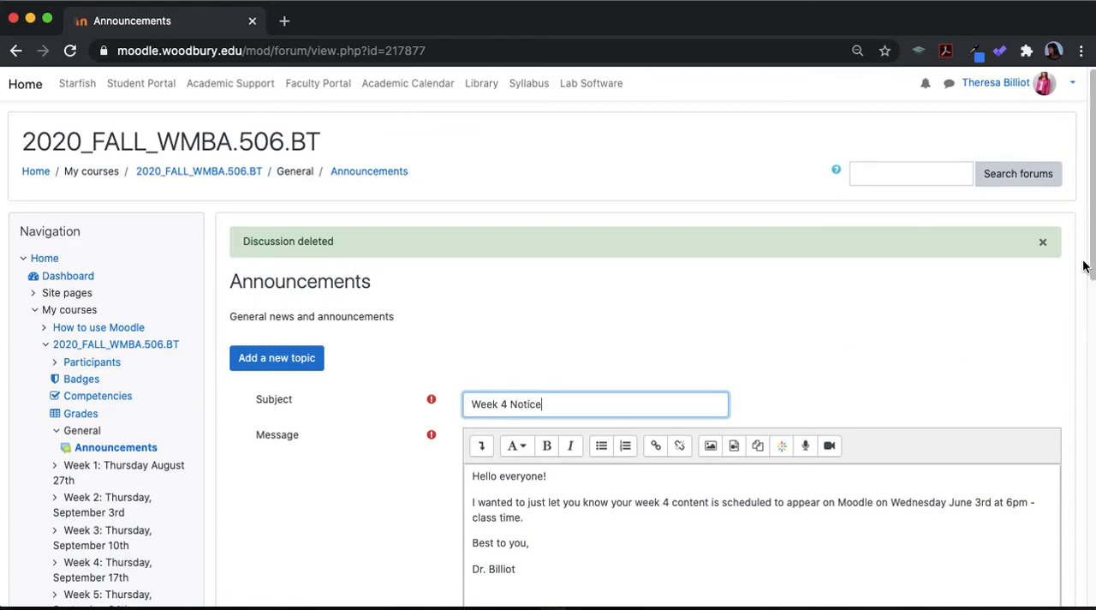
{"action": "scroll", "scroll_direction": "down", "scroll_amount": 3}
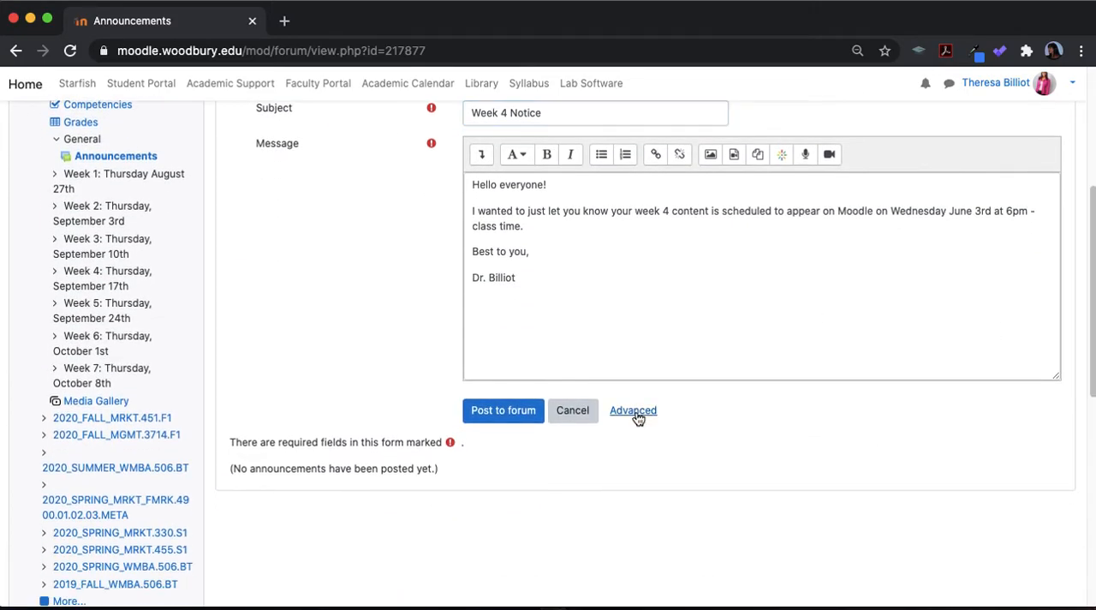
- Enable 'Send forum post notifications with no editing-time delay' under Advanced options
{"action": "left_click", "coordinate": [633, 411]}
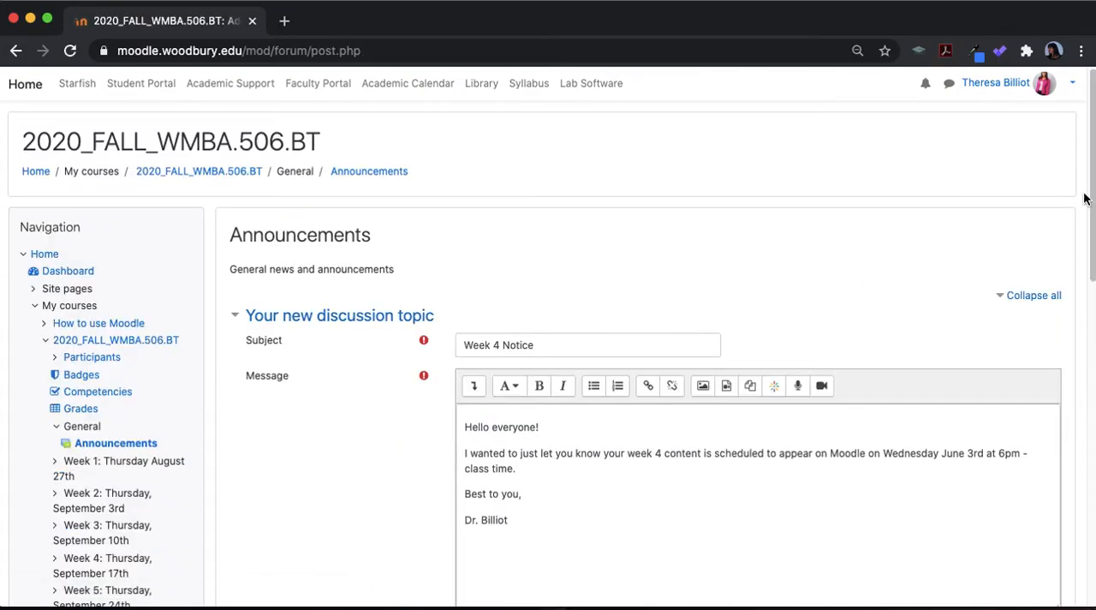
{"action": "scroll", "scroll_direction": "down", "scroll_amount": 3}
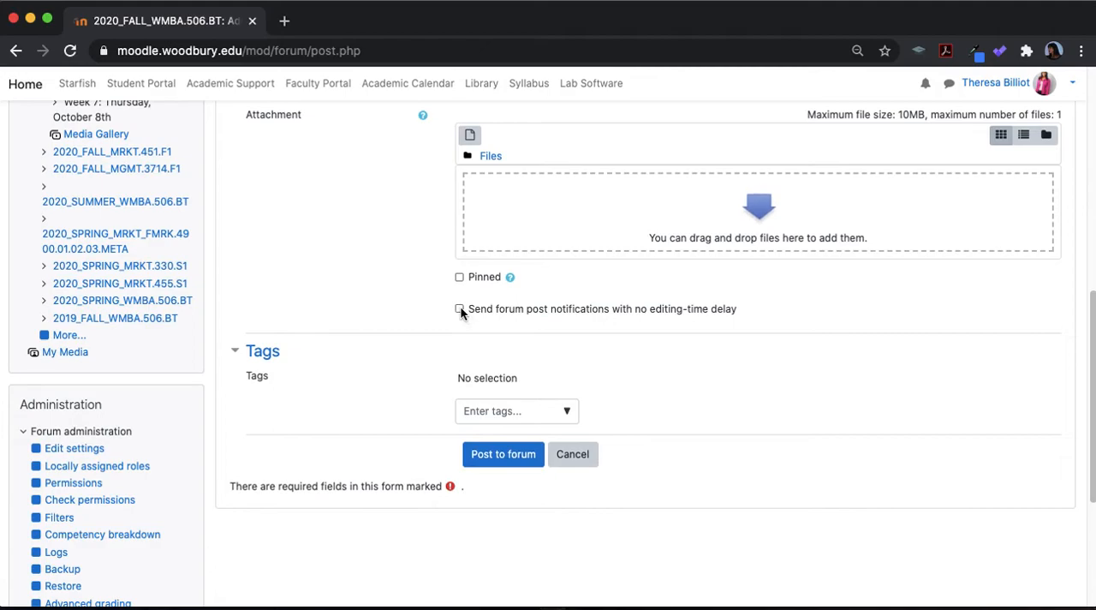
{"action": "left_click", "coordinate": [459, 309]}
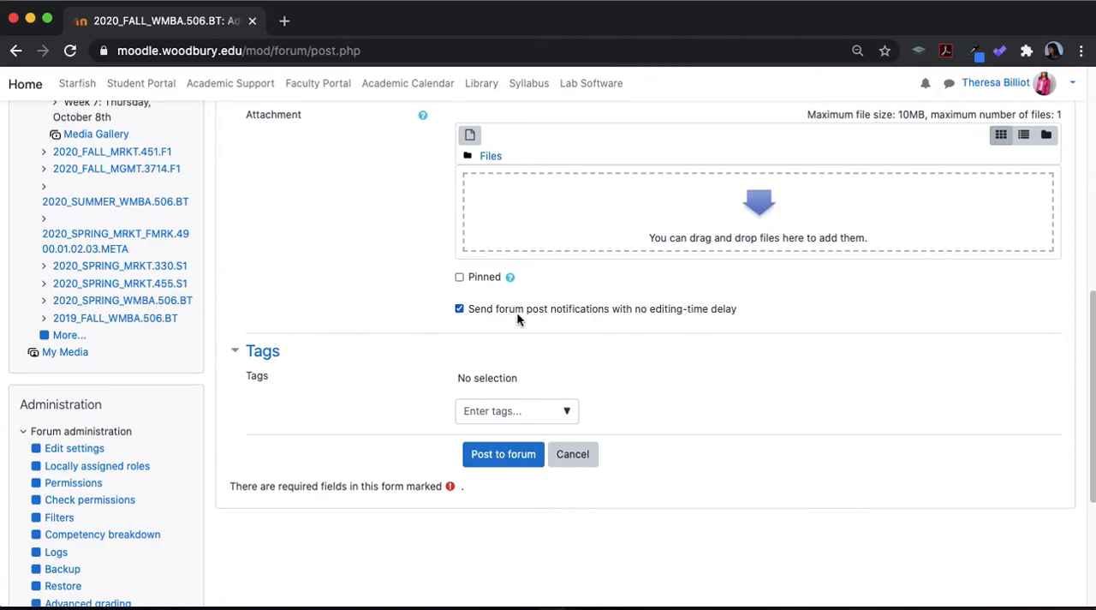
{"action": "mouse_move", "coordinate": [685, 324]}
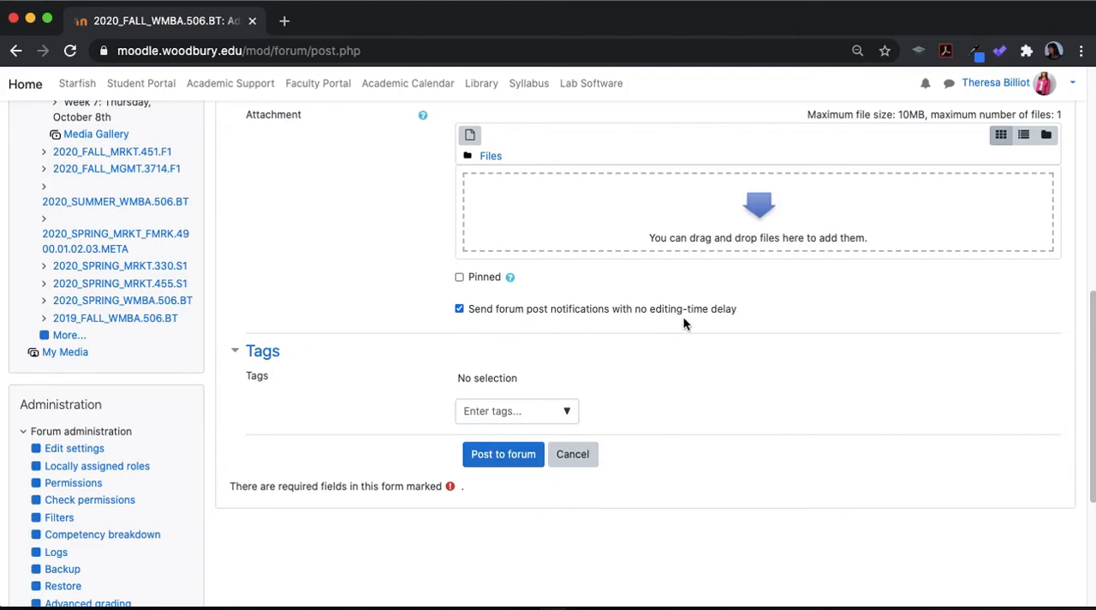
{"action": "mouse_move", "coordinate": [752, 328]}
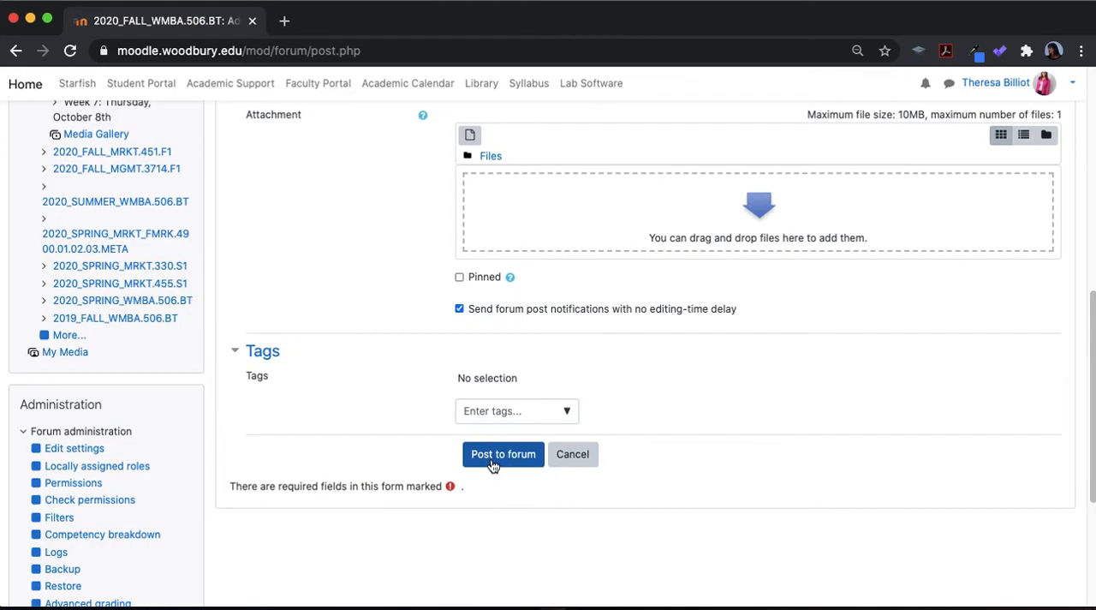
- Cancel the new announcement draft without posting
{"action": "scroll", "scroll_direction": "up", "scroll_amount": 3}
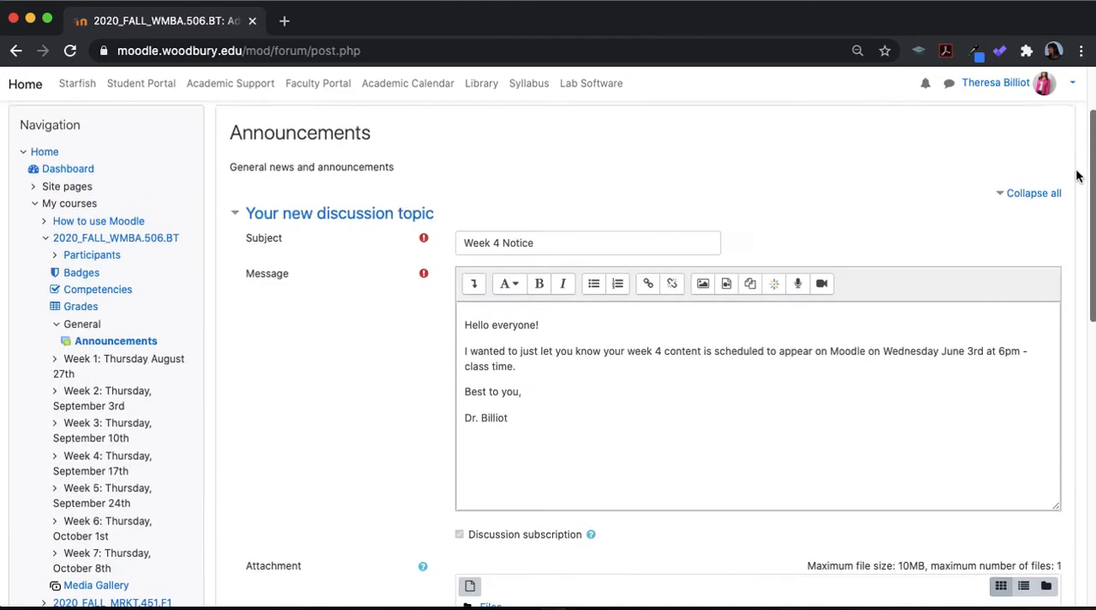
{"action": "scroll", "scroll_direction": "up", "scroll_amount": 3}
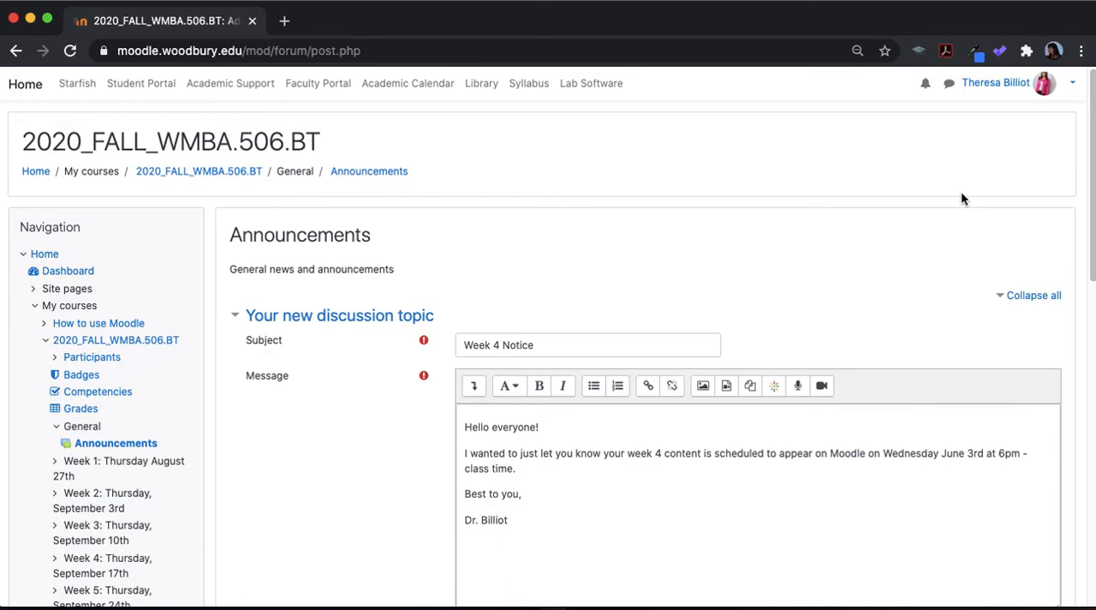
{"action": "scroll", "scroll_direction": "down", "scroll_amount": 3}
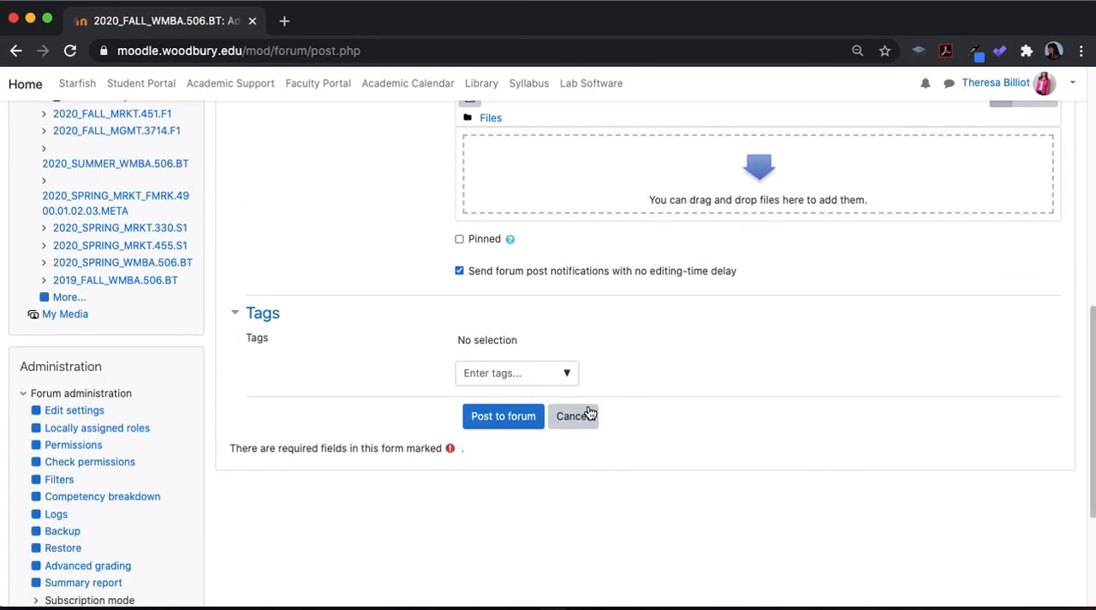
{"action": "left_click", "coordinate": [503, 415]}
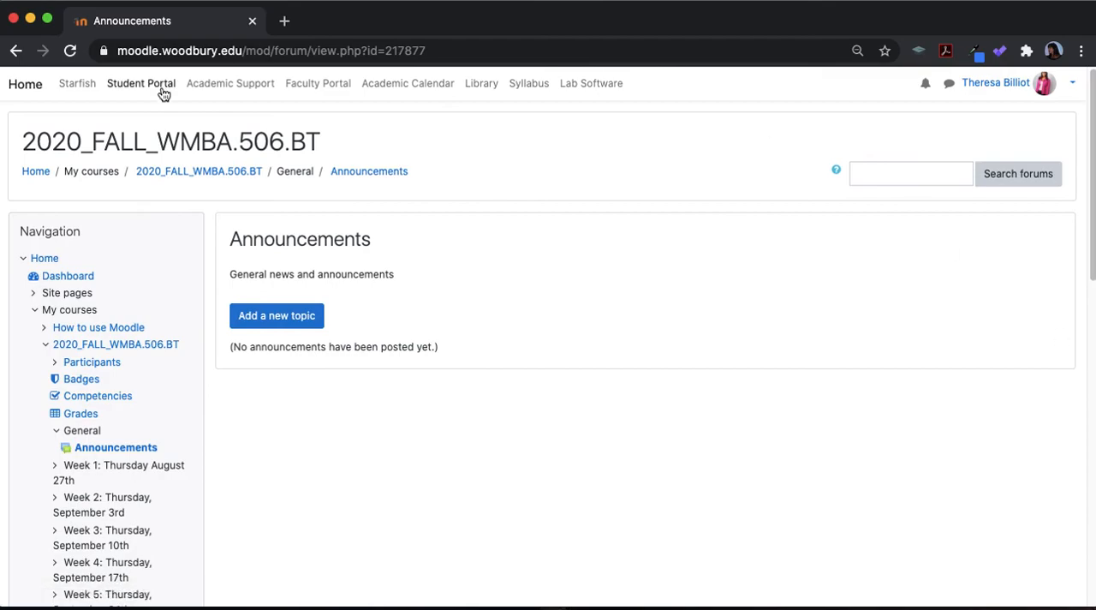
- Return to the Moodle site home via the Home breadcrumb
{"action": "left_click", "coordinate": [35, 170]}
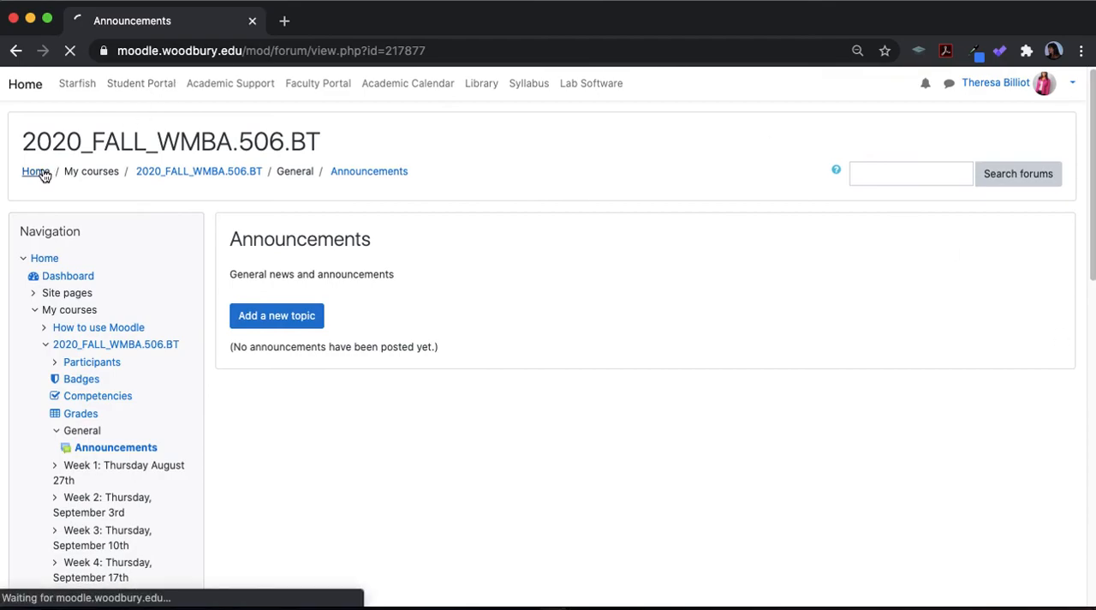
{"action": "left_click", "coordinate": [36, 171]}
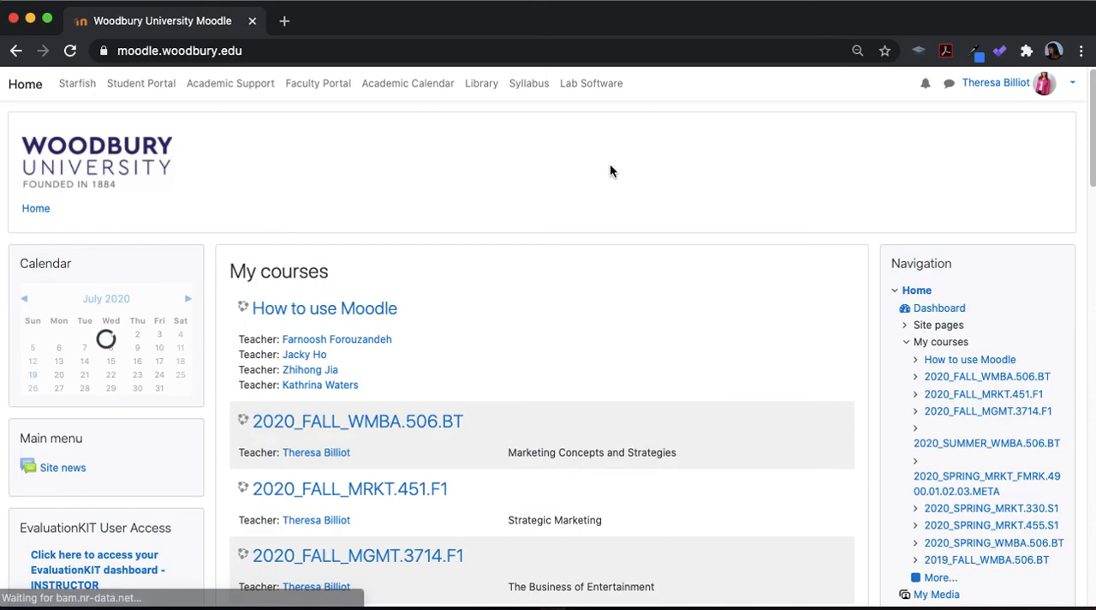